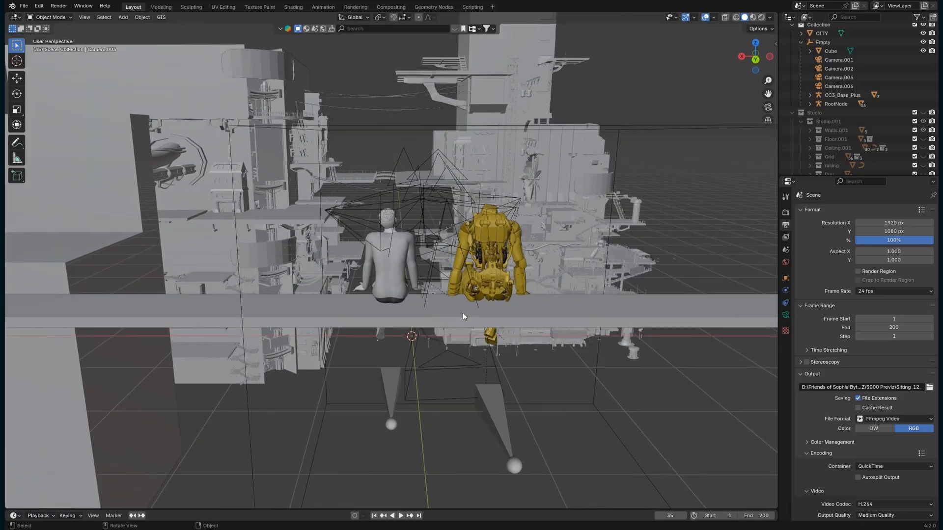
Open the lookout scene file with BYTES, the city backdrop and scene locators
{"action": "left_click", "coordinate": [24, 6]}
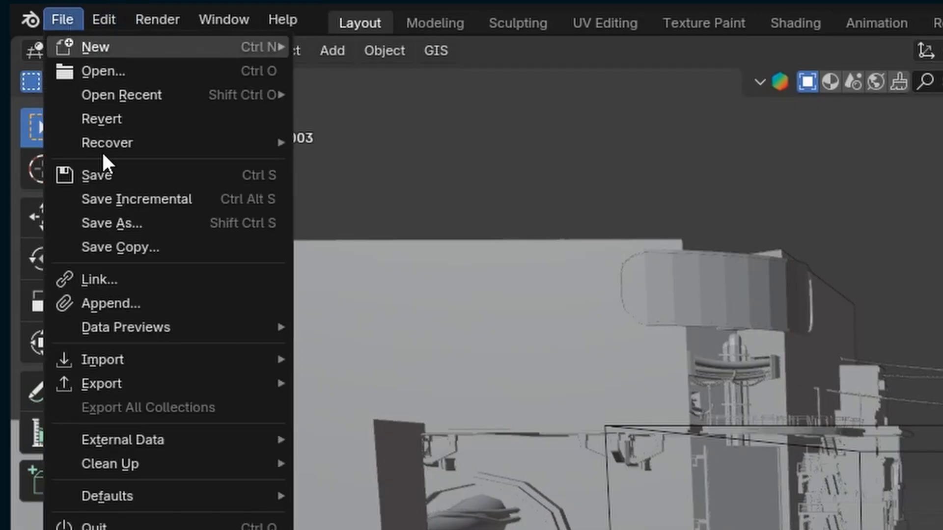
{"action": "left_click", "coordinate": [101, 384]}
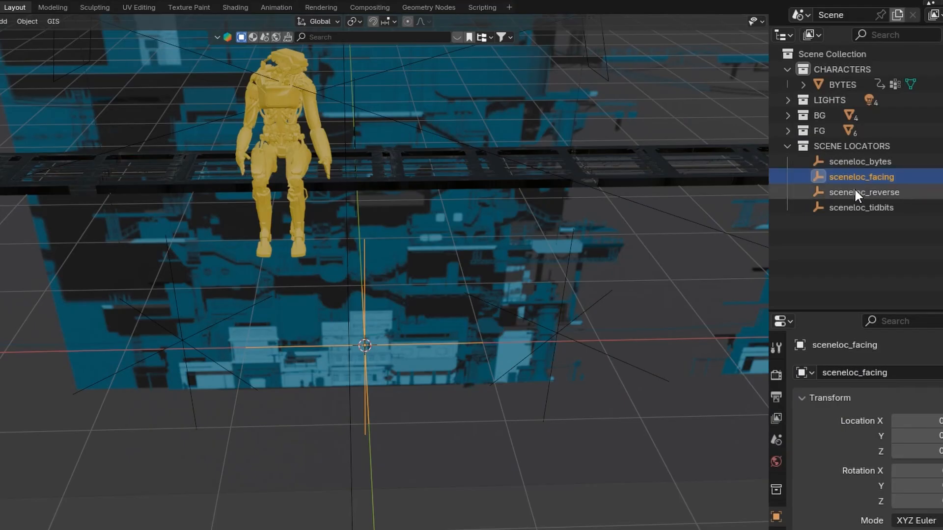
{"action": "left_click", "coordinate": [860, 207]}
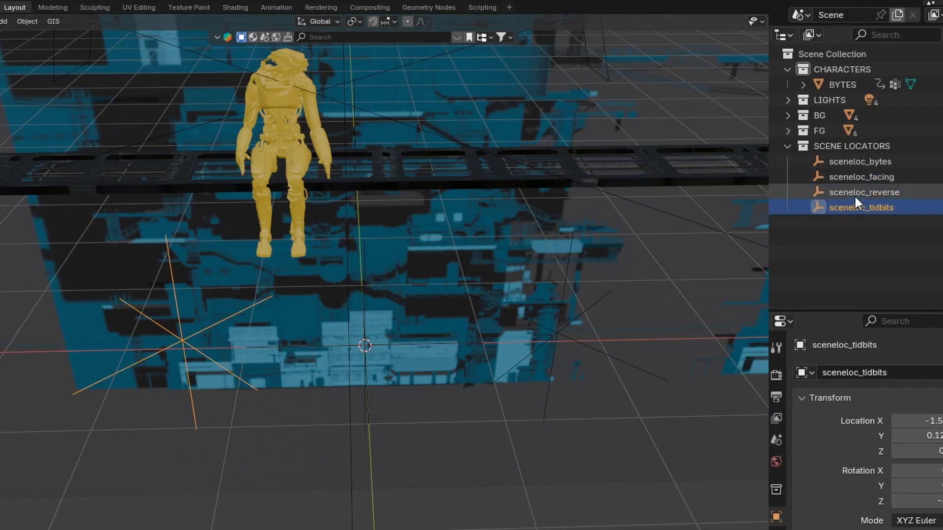
{"action": "left_click", "coordinate": [860, 161]}
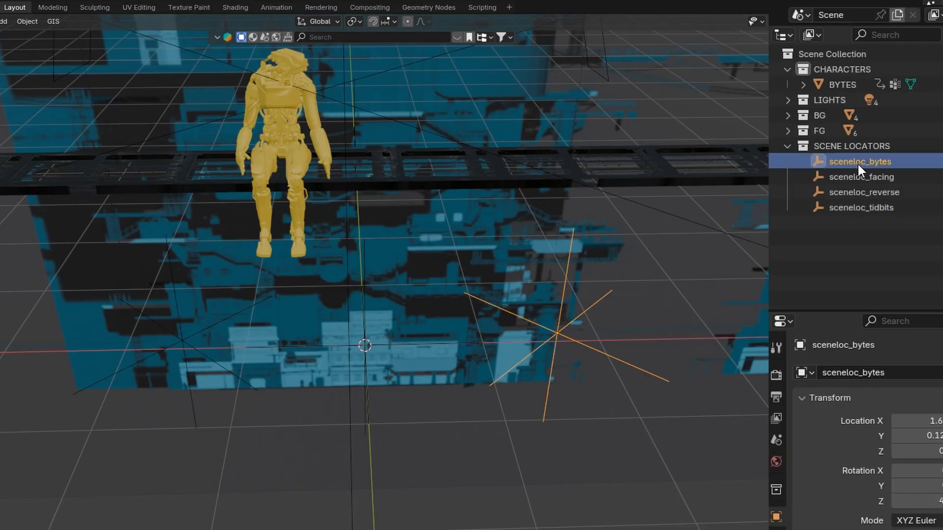
{"action": "left_click", "coordinate": [864, 192]}
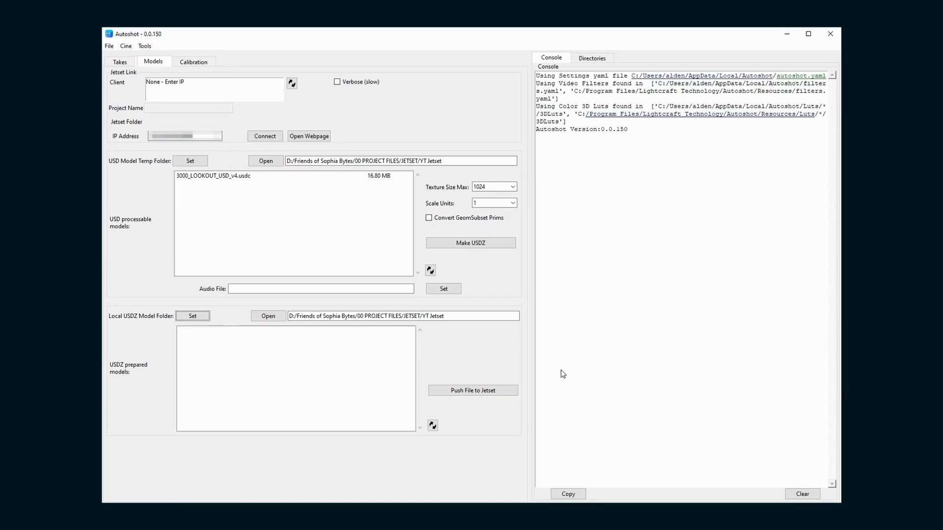
Keep Texture Size Max at 1024 and attempt Make USDZ, which asks to pick a model
{"action": "left_click", "coordinate": [153, 61]}
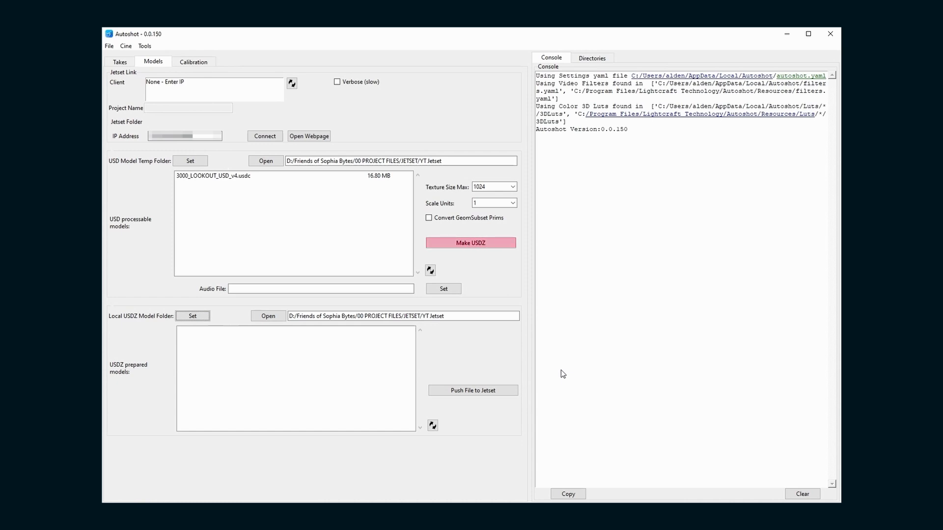
{"action": "left_click", "coordinate": [470, 242]}
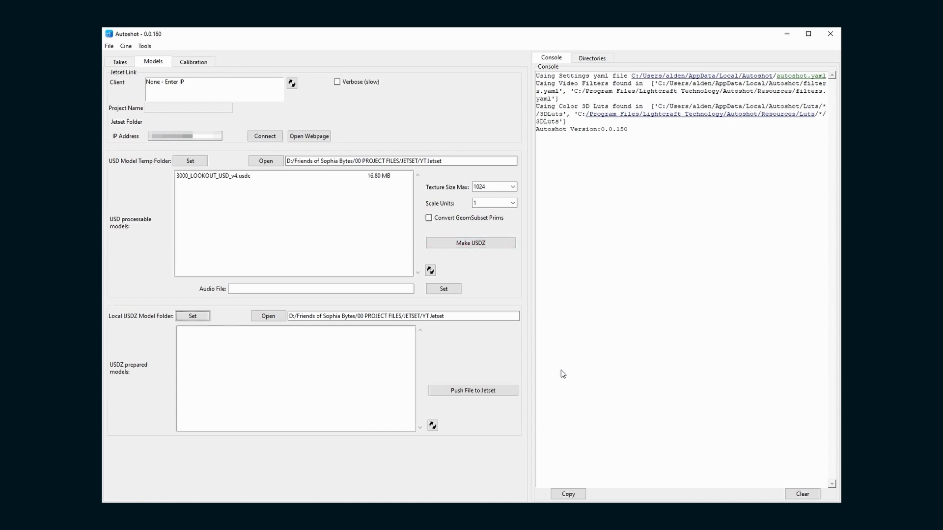
{"action": "left_click", "coordinate": [512, 187]}
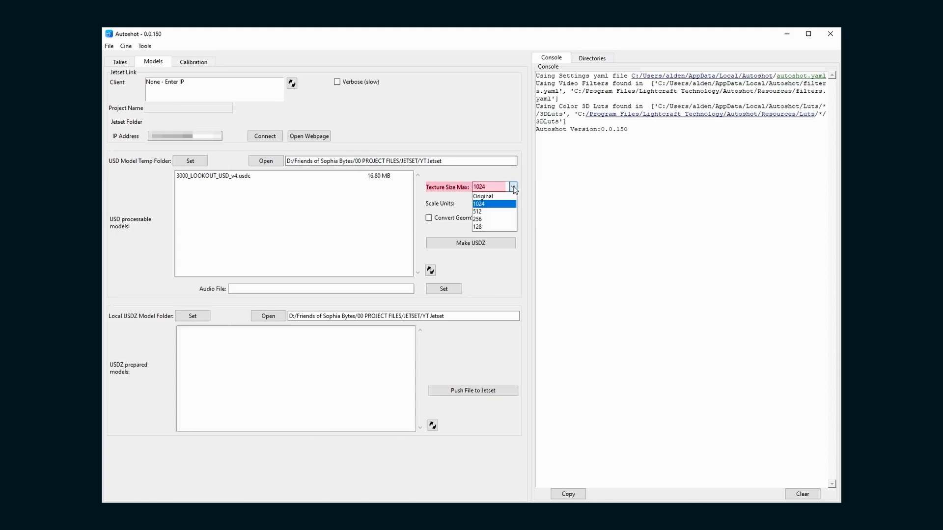
{"action": "mouse_move", "coordinate": [479, 212]}
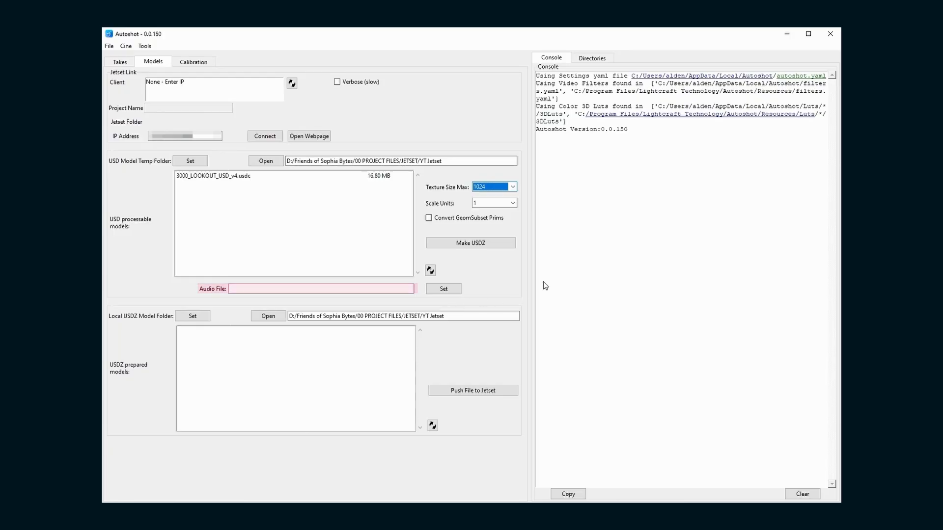
{"action": "left_click", "coordinate": [470, 242]}
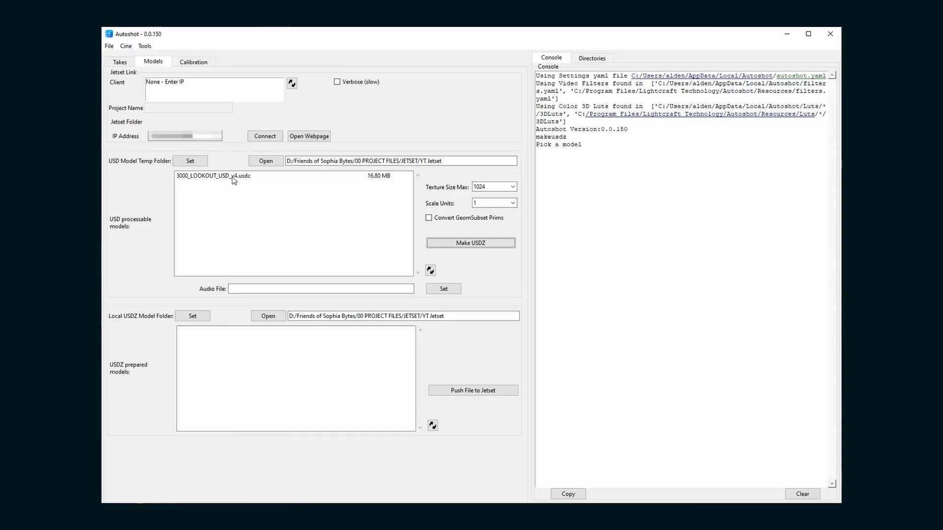
Convert 3000_LOOKOUT_USD_v4.usdc to USDZ and pick the prepared lookout model
{"action": "left_click", "coordinate": [470, 243]}
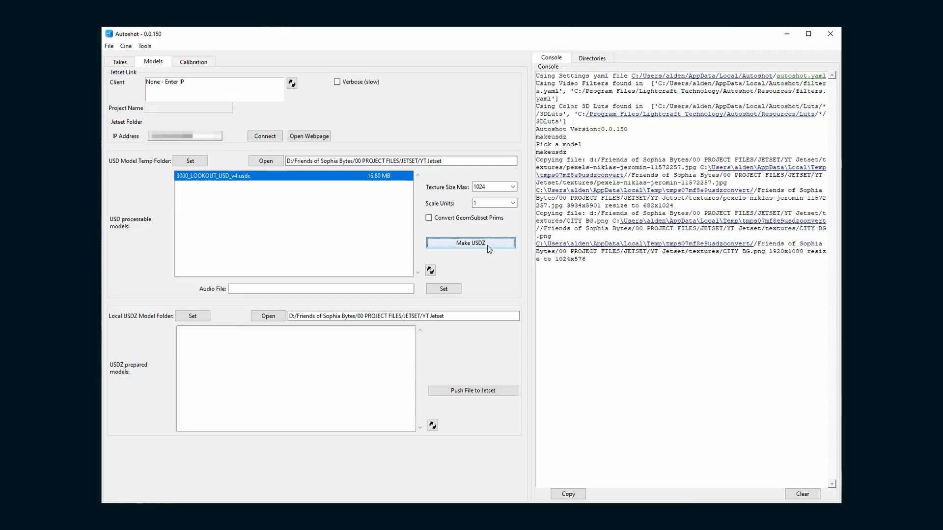
{"action": "left_click", "coordinate": [471, 243]}
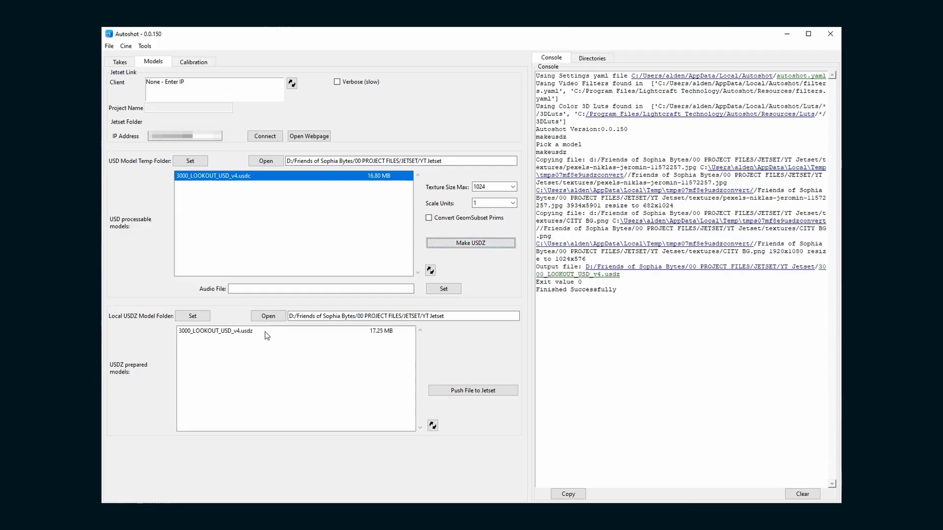
{"action": "left_click", "coordinate": [472, 390]}
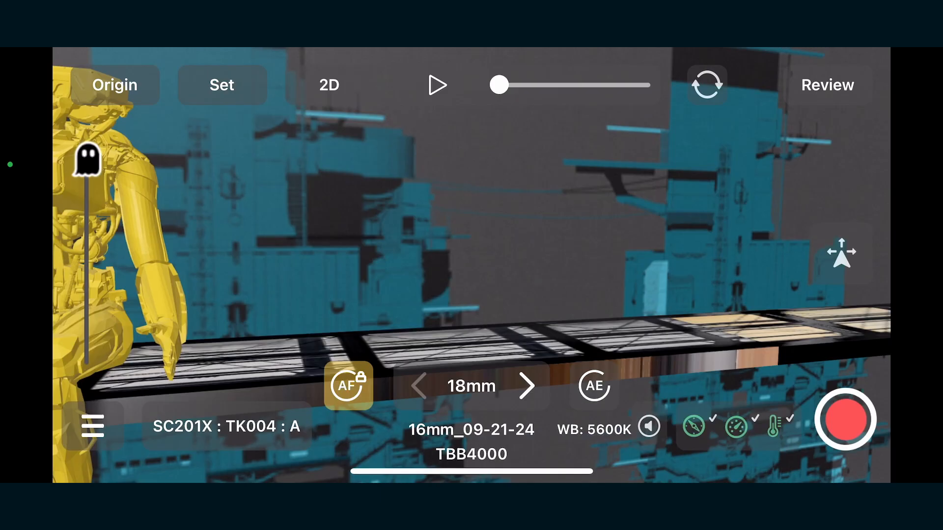
Play the scene animation so the robot sits down on the beam
{"action": "left_click", "coordinate": [436, 85]}
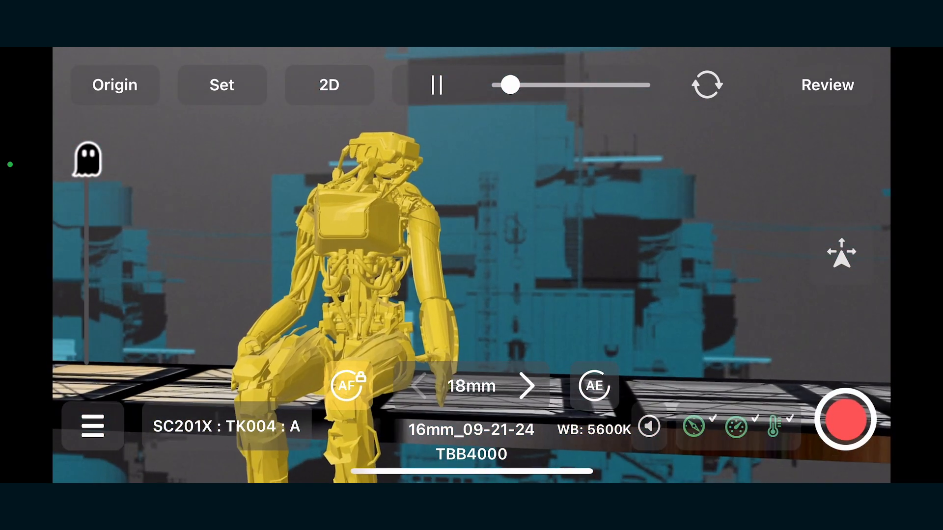
{"action": "left_click", "coordinate": [92, 426]}
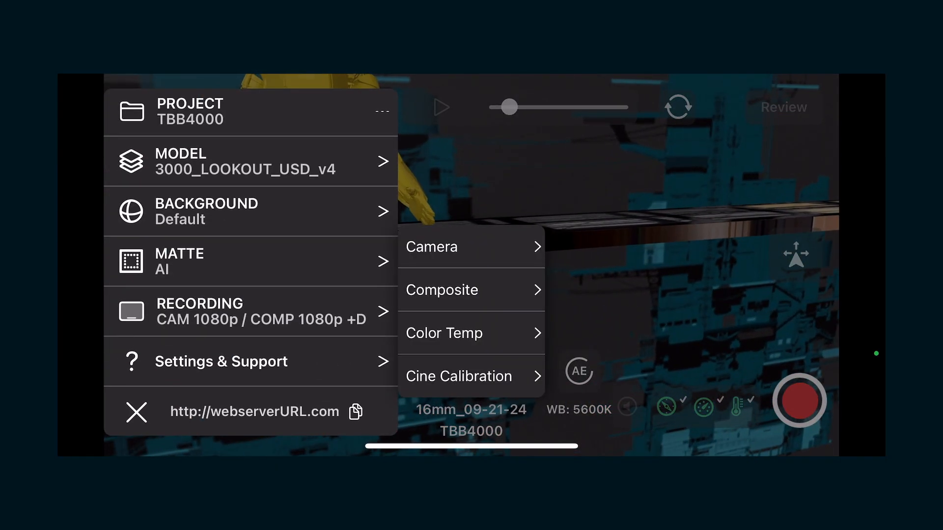
Choose Cine Calibration under Settings & Support for project TBB4000
{"action": "left_click", "coordinate": [136, 412]}
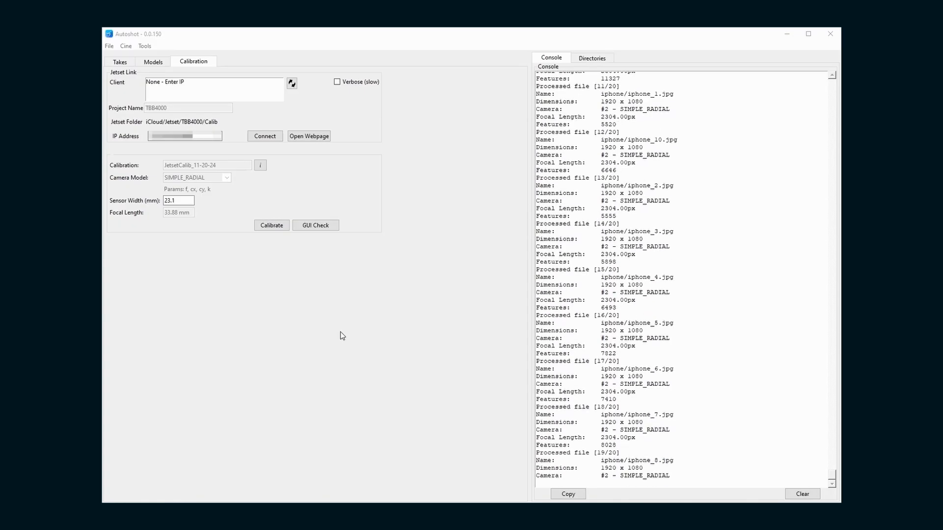
Run Calibrate with a 23.1 mm sensor width on the TBB4000 images
{"action": "left_click", "coordinate": [271, 225]}
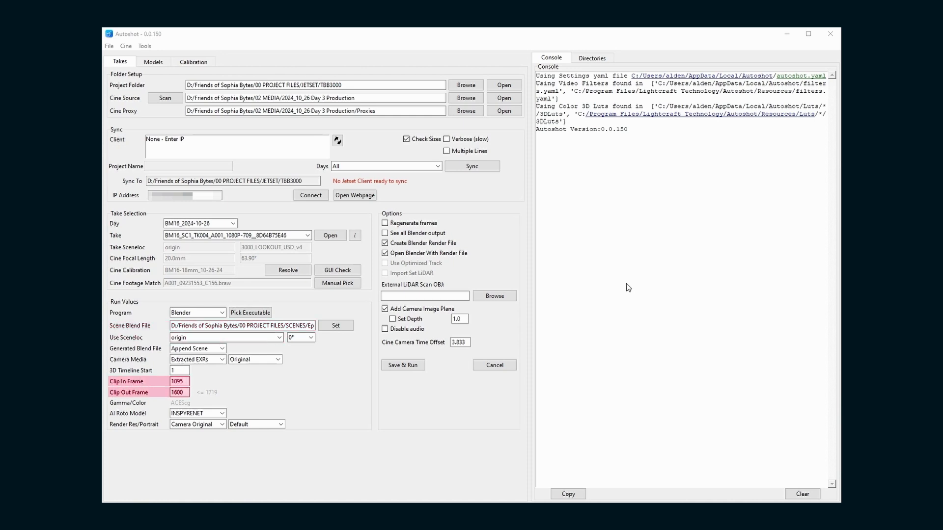
Set AI Roto Model to NONE for the take clipped to frames 1095–1600
{"action": "left_click", "coordinate": [222, 413]}
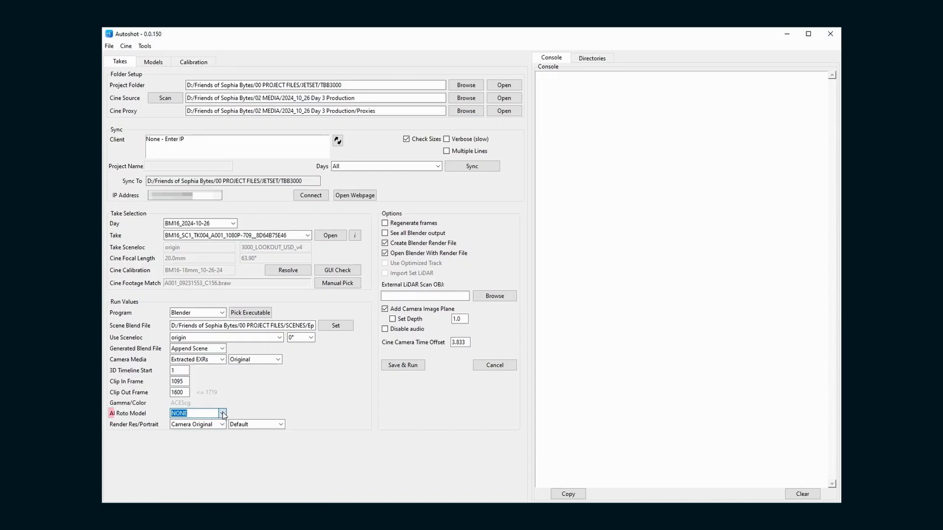
{"action": "left_click", "coordinate": [222, 413]}
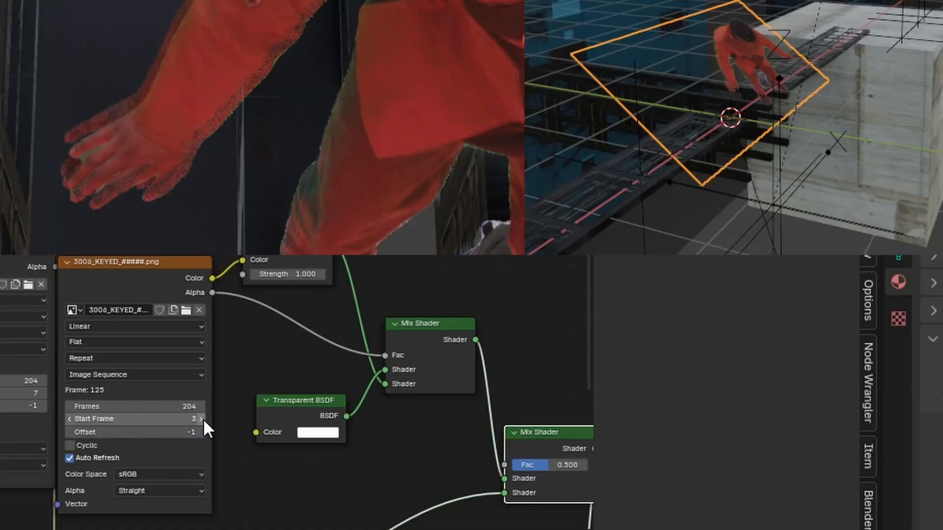
Change the Start Frame of the 3006_KEYED image sequence node
{"action": "left_click", "coordinate": [202, 419]}
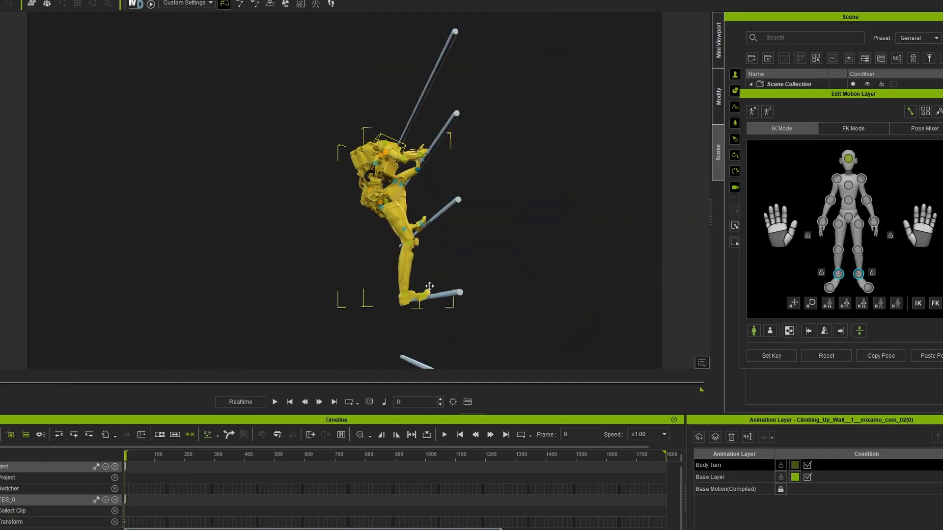
Pose the feet effectors in IK mode on the Body Turn motion layer
{"action": "left_click", "coordinate": [275, 402]}
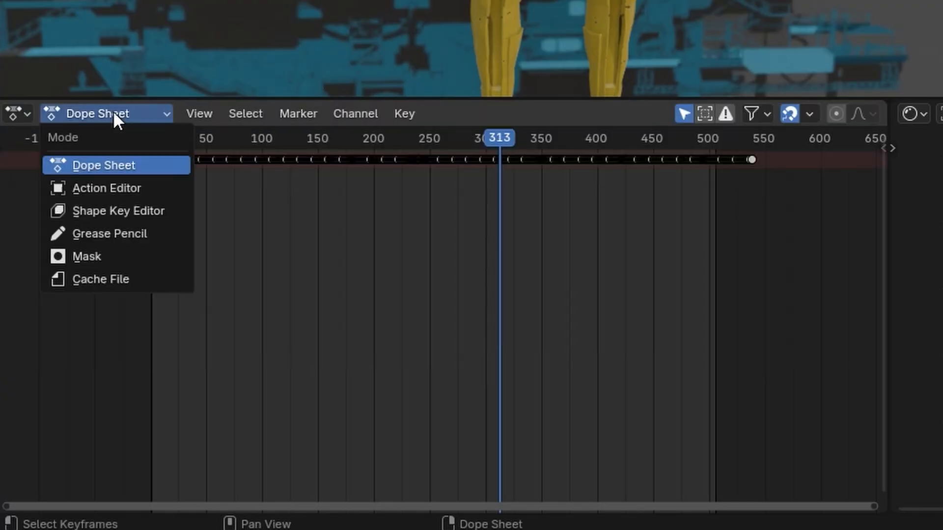
Switch the Dope Sheet mode to Action Editor for the robot
{"action": "left_click", "coordinate": [106, 188]}
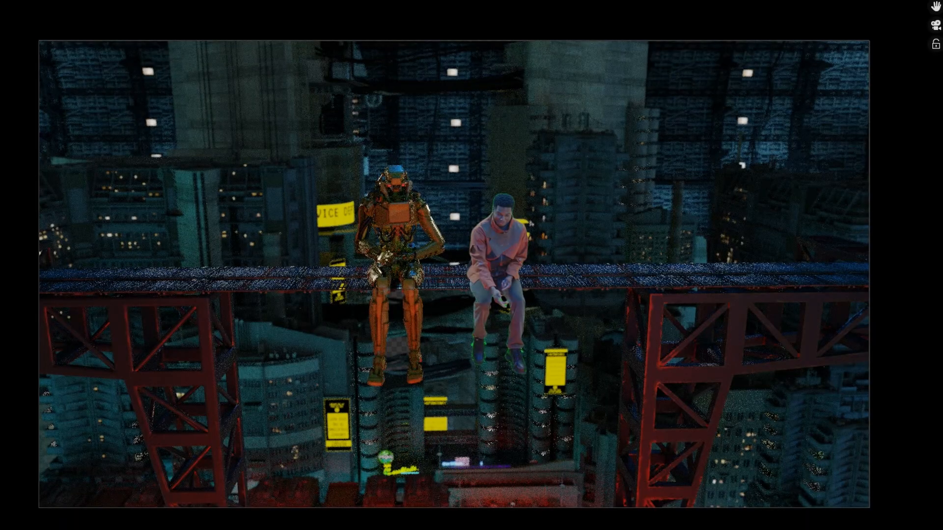
Switch the render file format away from FFmpeg Video and toggle a collection's render inclusion
{"action": "left_click", "coordinate": [742, 282]}
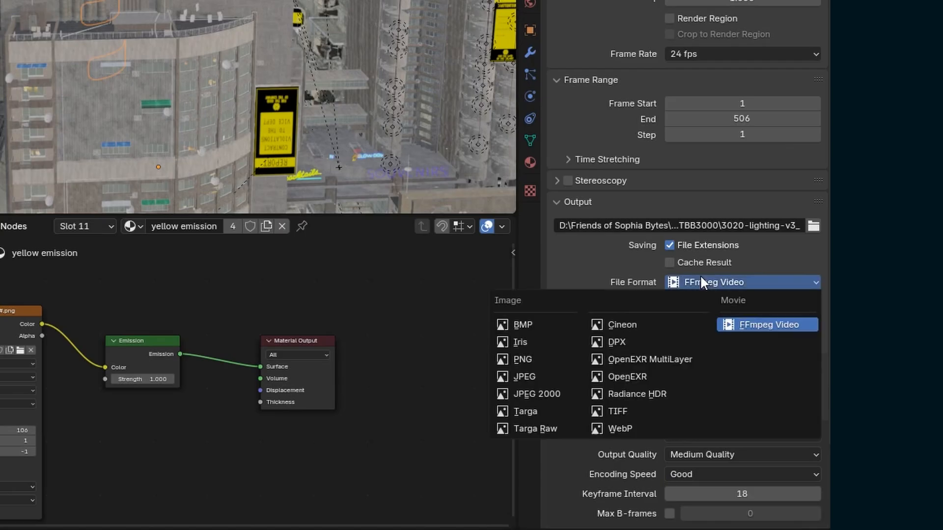
{"action": "left_click", "coordinate": [642, 359]}
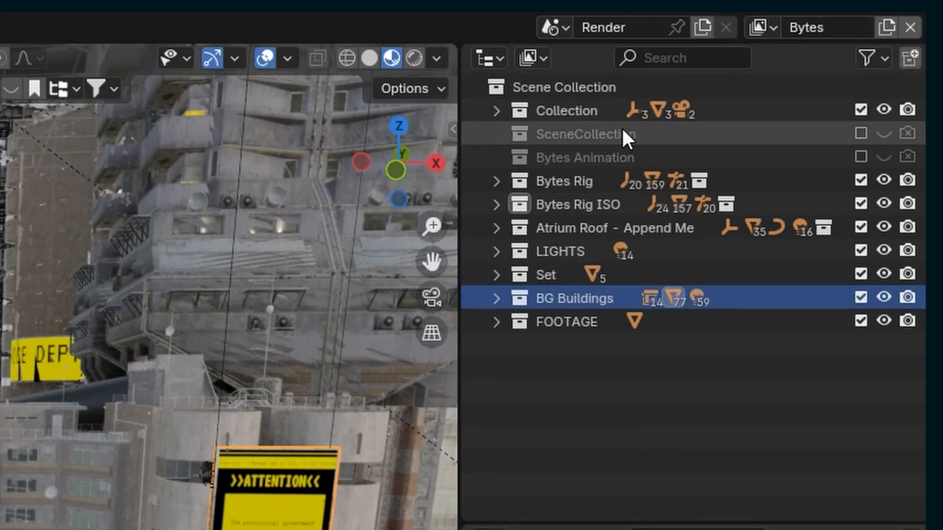
{"action": "left_click", "coordinate": [565, 182]}
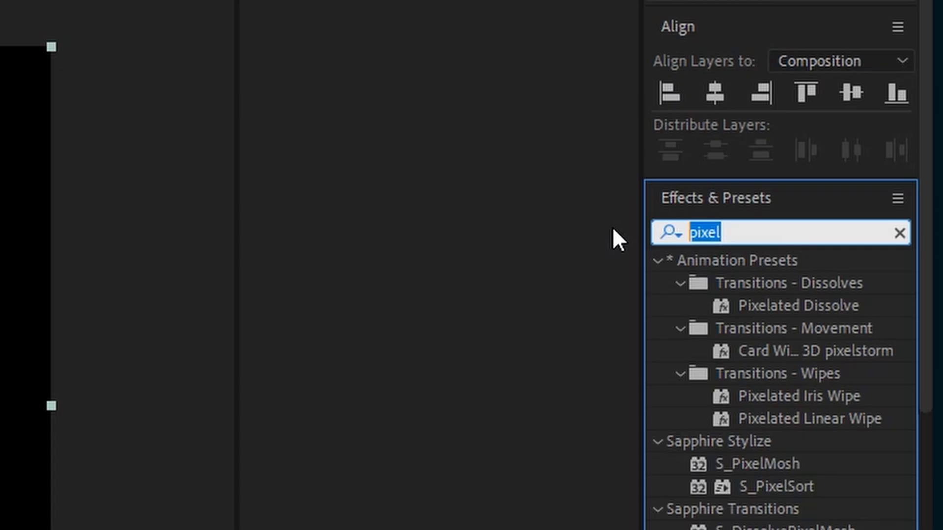
Apply EXtractoR to the Bytes EXR layer, find Color Profile Converter, and toggle a layer to compare
{"action": "type", "text": "extrac"}
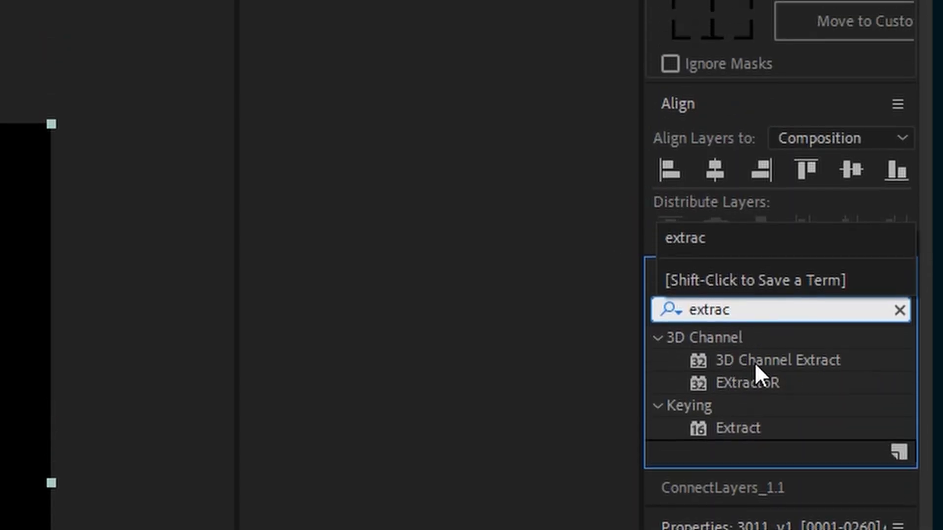
{"action": "double_click", "coordinate": [746, 383]}
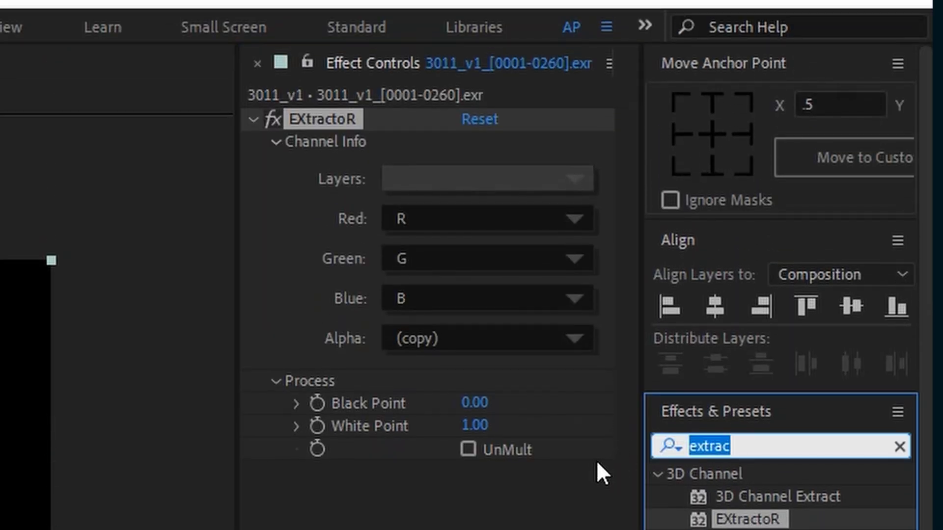
{"action": "type", "text": "color p"}
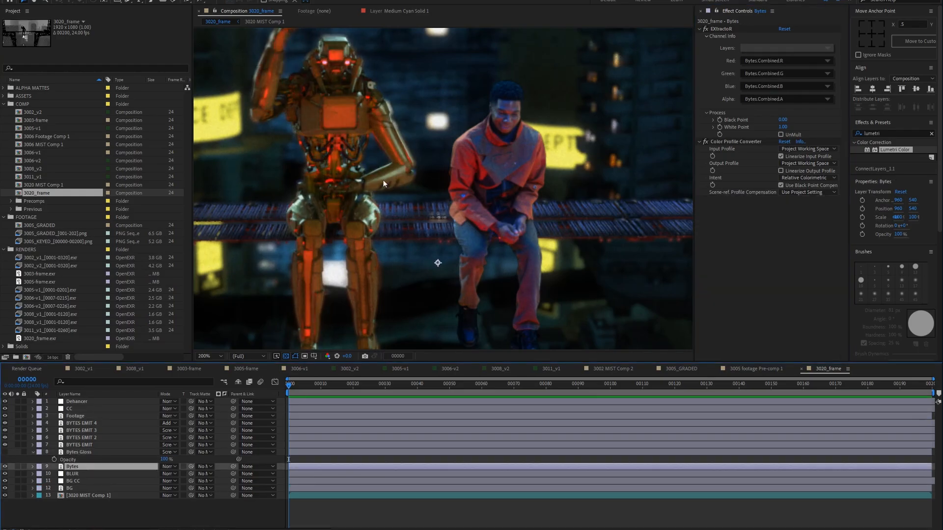
{"action": "left_click", "coordinate": [81, 452]}
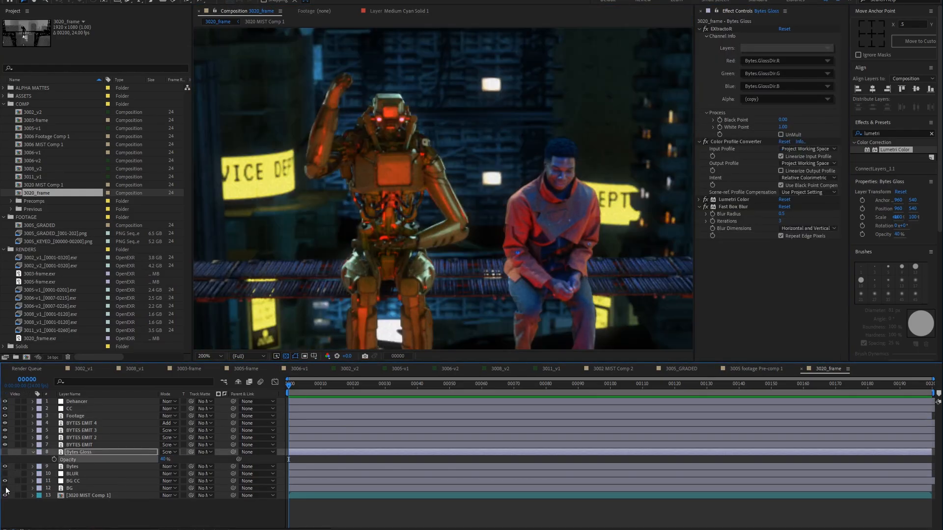